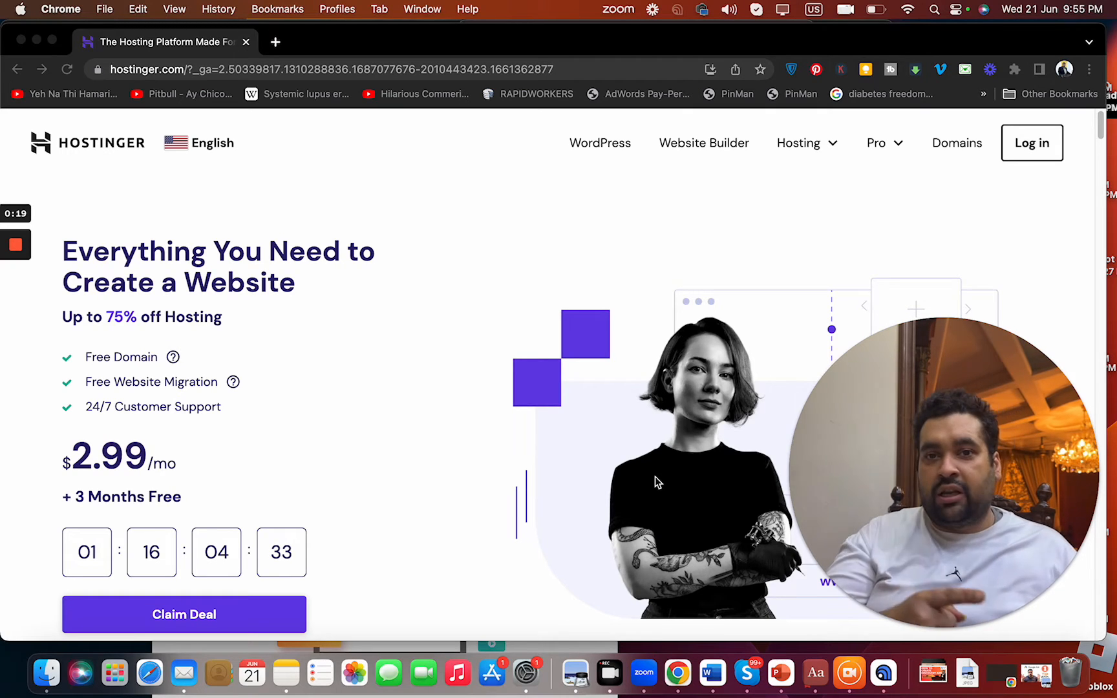
pyautogui.moveTo(839, 211)
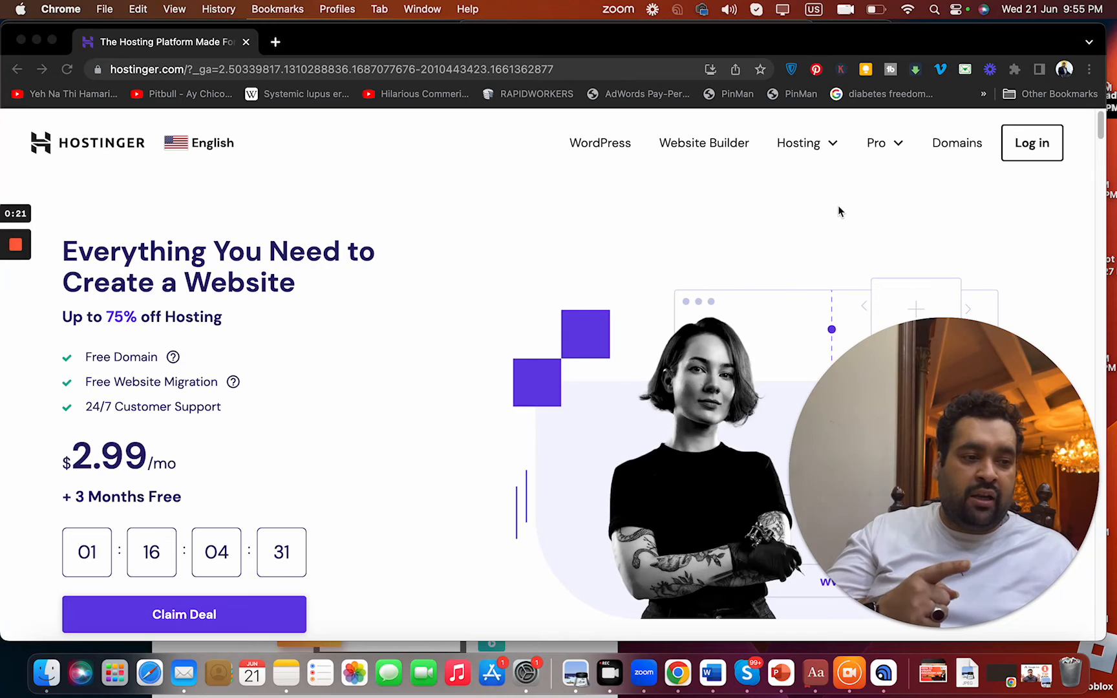
# Open the Hosting menu to show web, cloud, VPS and email hosting options.
pyautogui.click(798, 142)
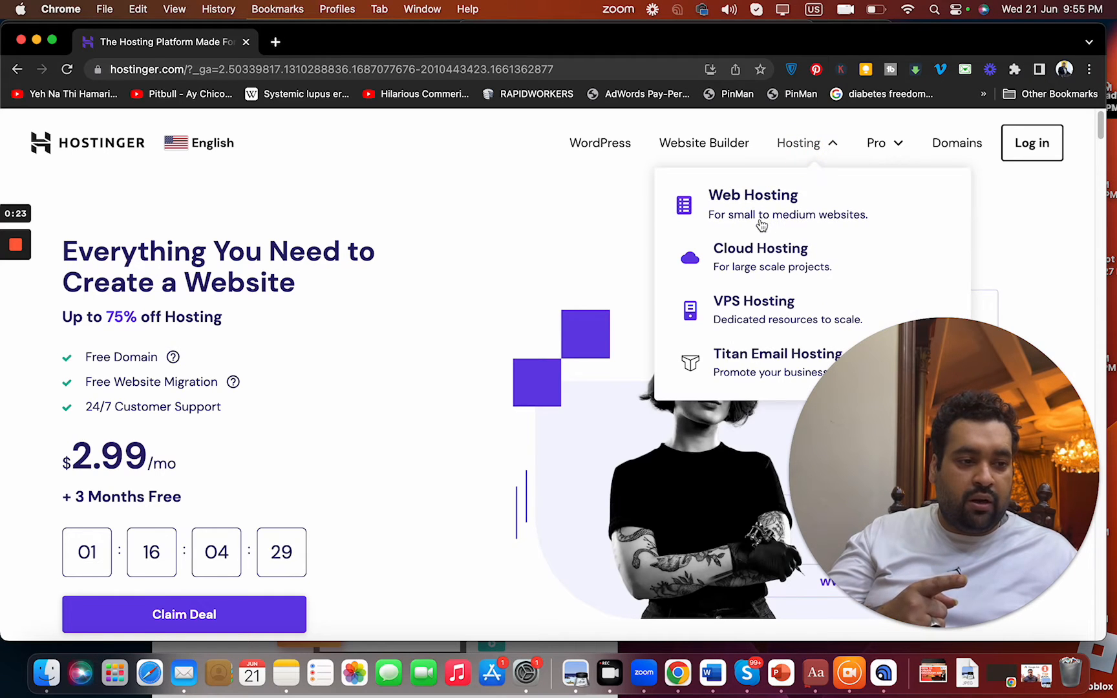
# Go to Web Hosting and browse the Single, Premium, Business and Cloud Startup plan cards.
pyautogui.click(752, 194)
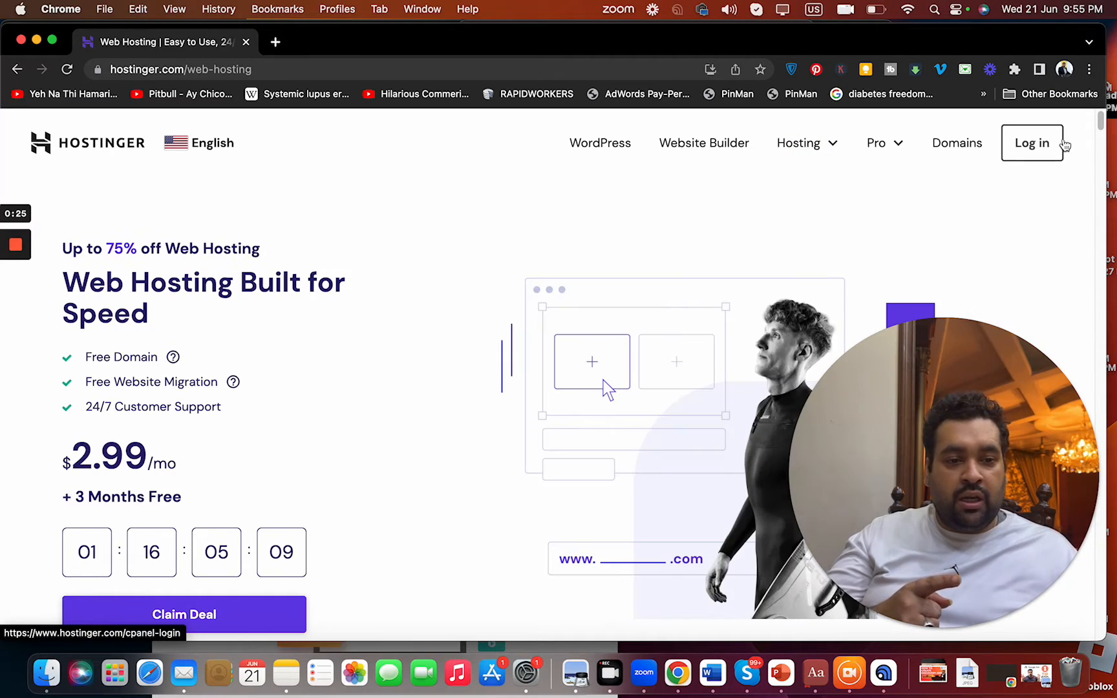
pyautogui.scroll(-3)
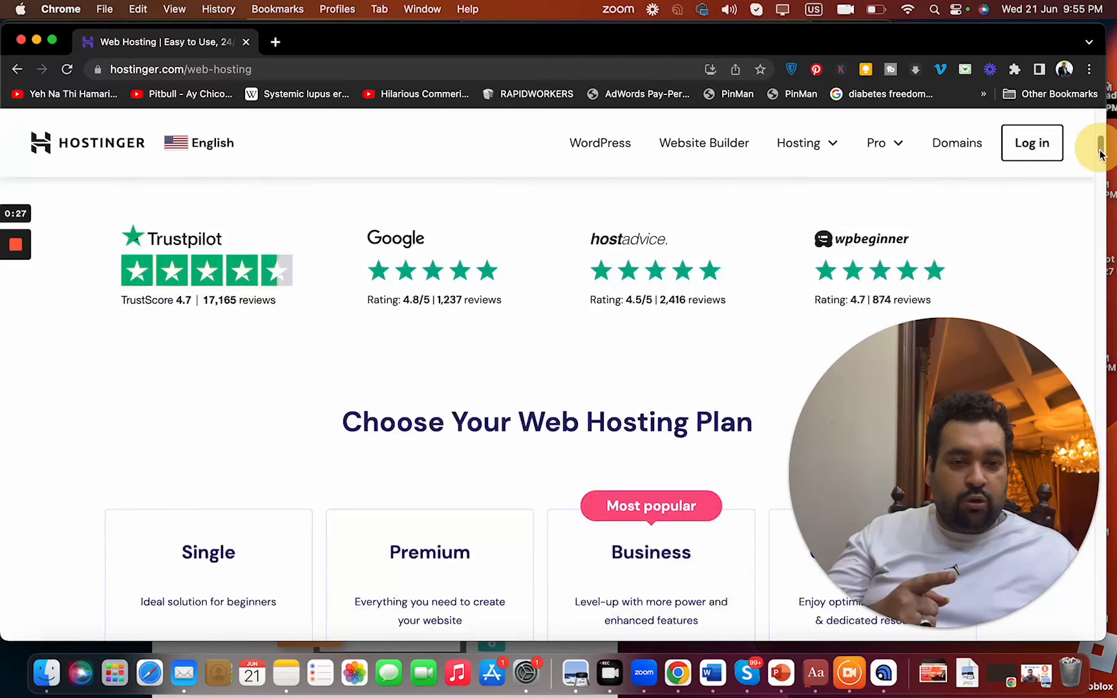
pyautogui.scroll(-3)
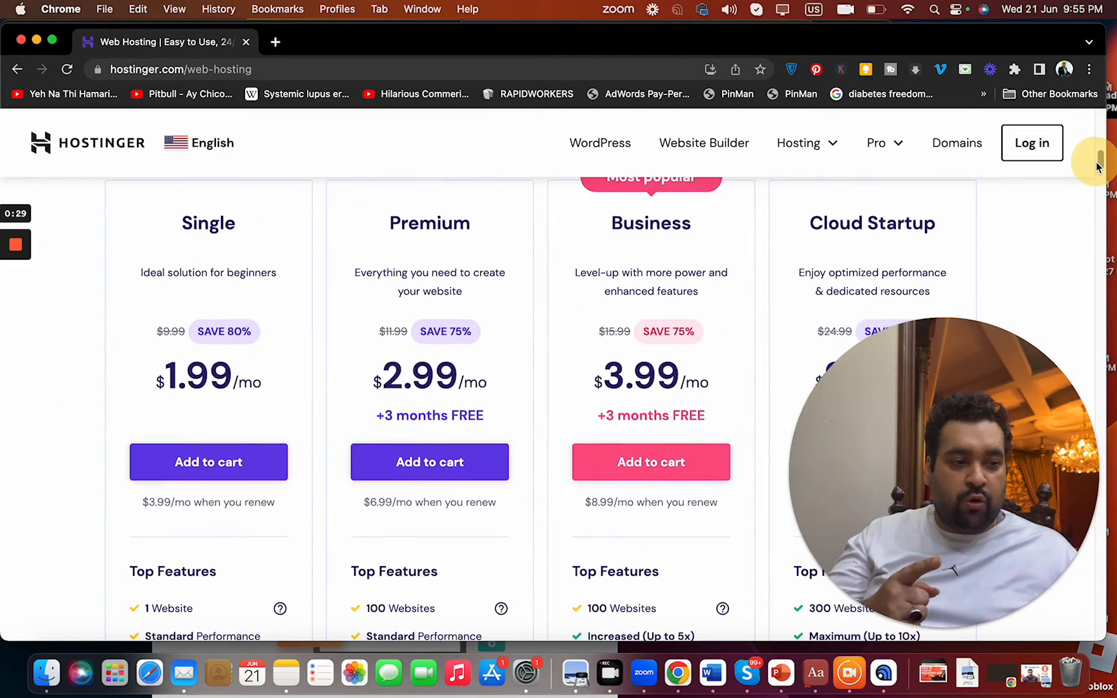
pyautogui.scroll(-3)
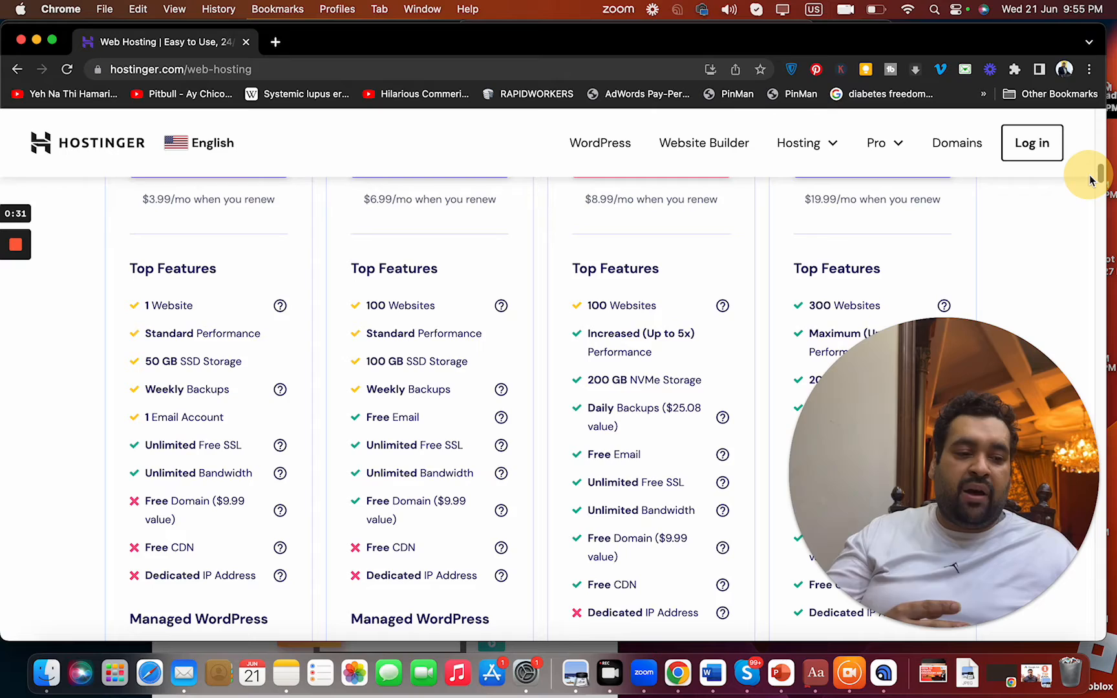
pyautogui.scroll(-3)
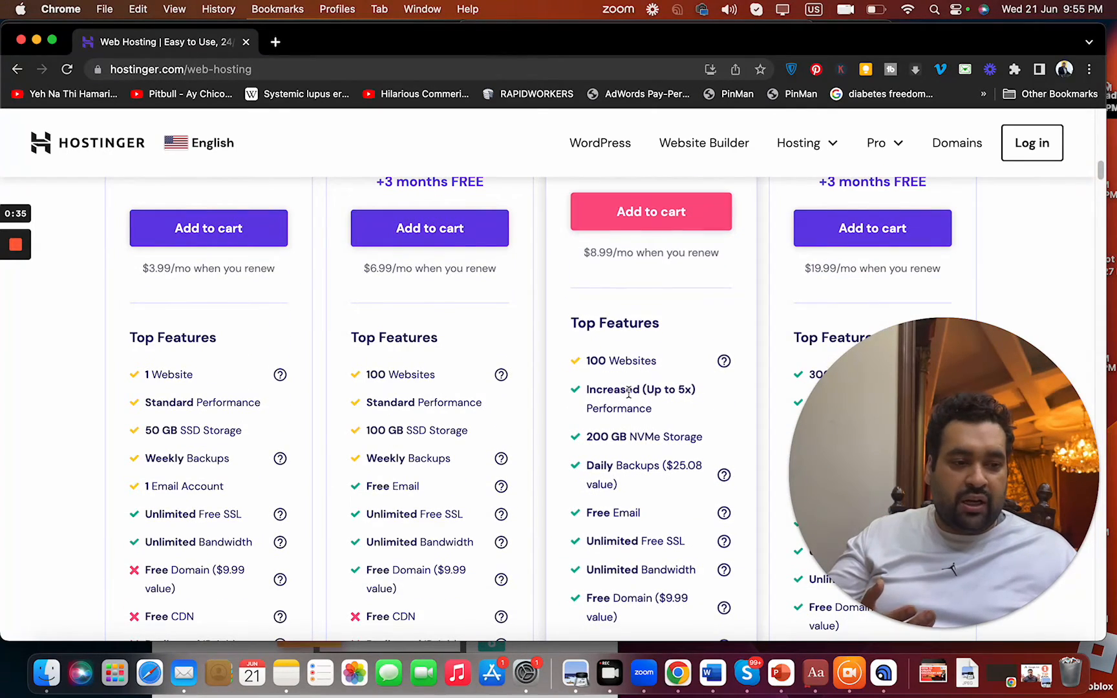
pyautogui.scroll(-3)
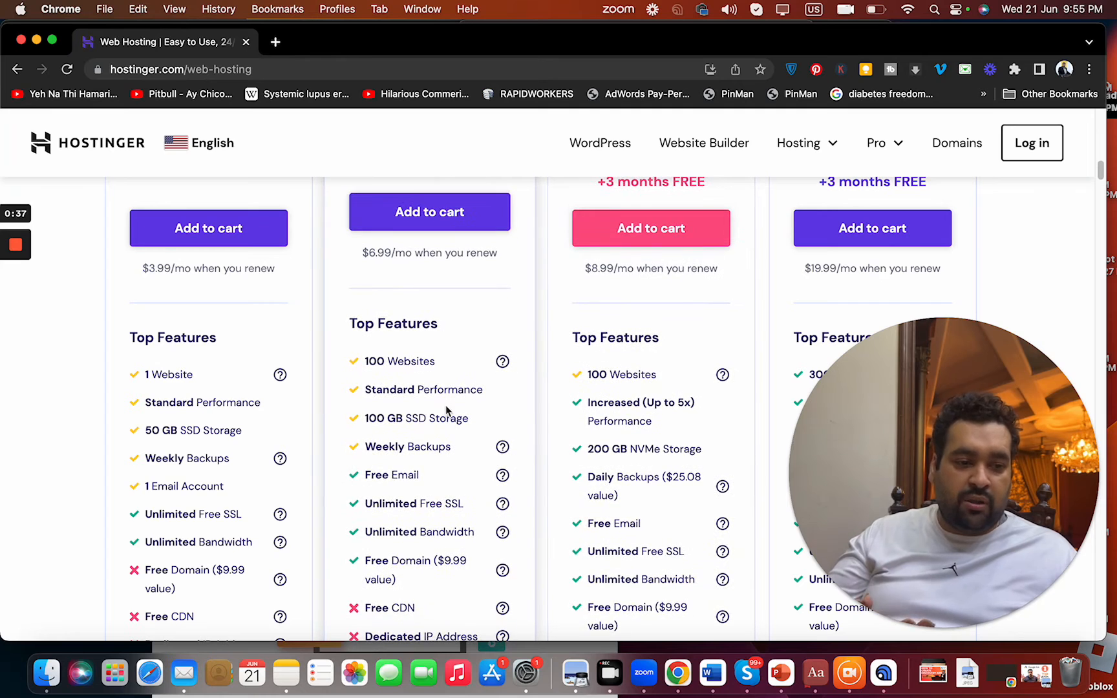
pyautogui.scroll(-3)
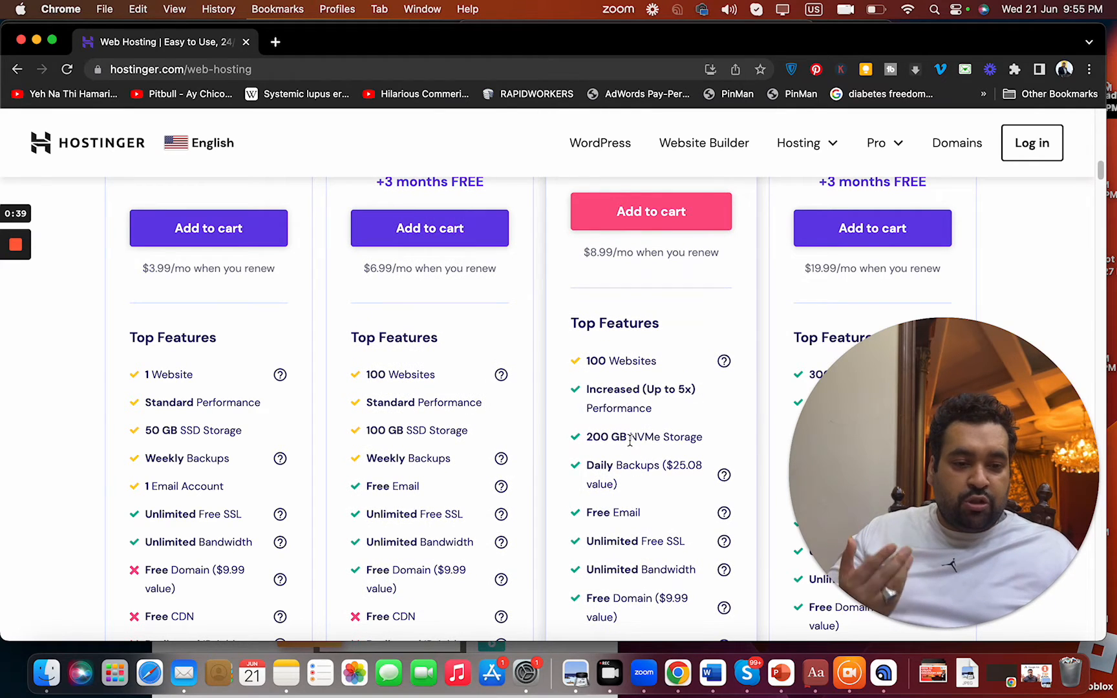
pyautogui.scroll(-3)
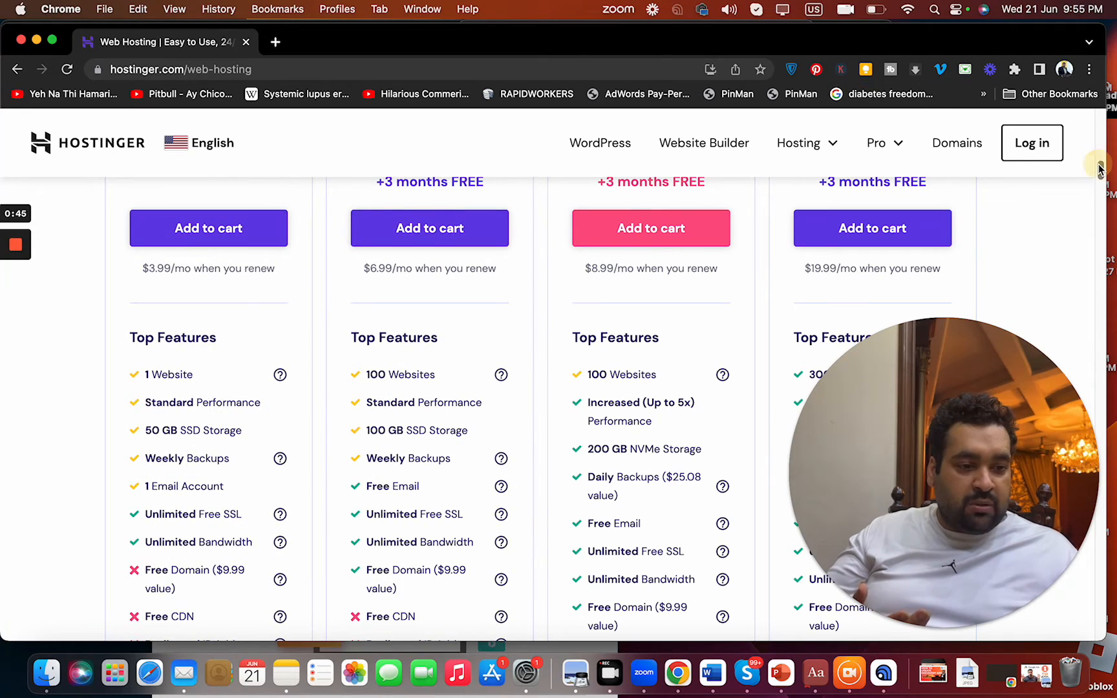
pyautogui.scroll(-3)
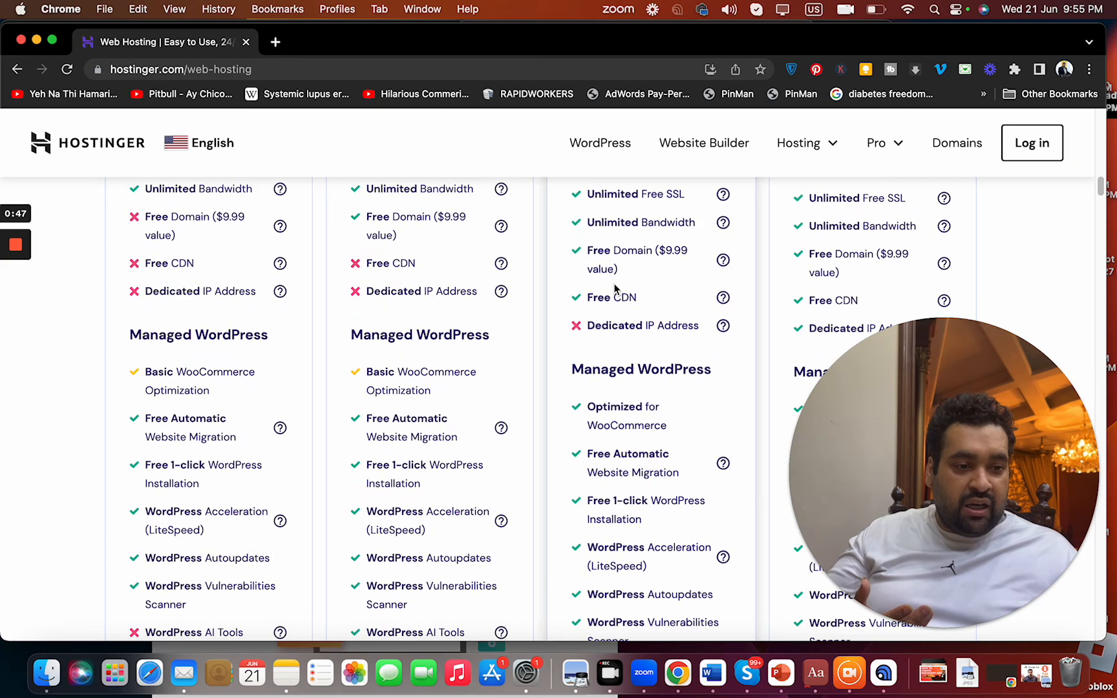
pyautogui.scroll(-3)
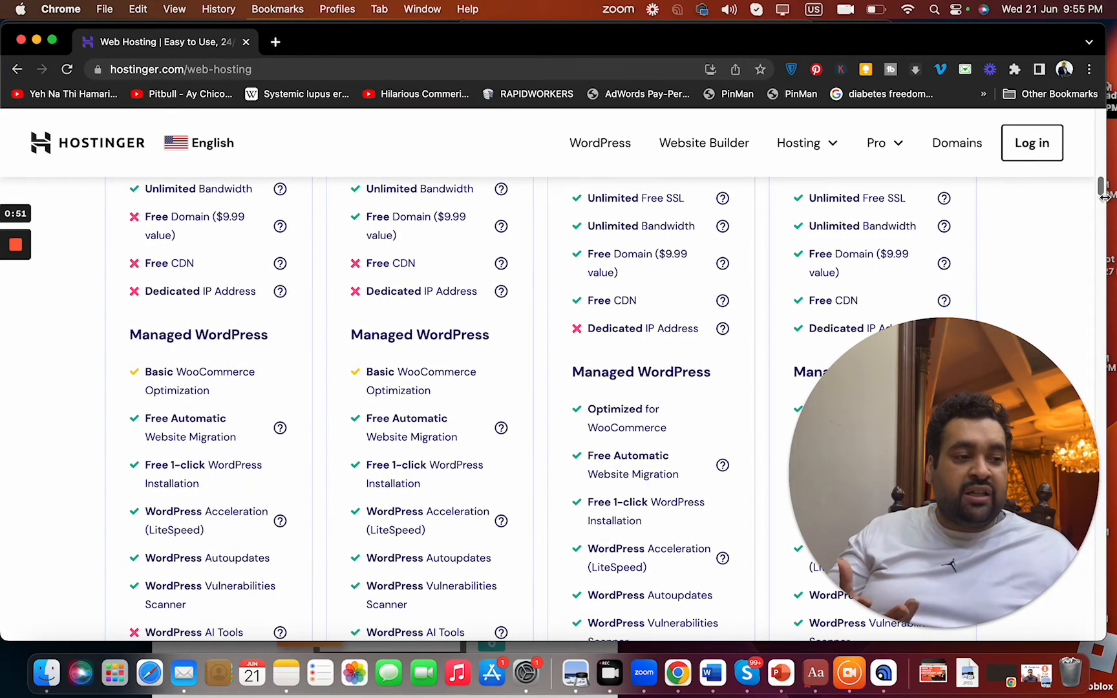
pyautogui.scroll(-3)
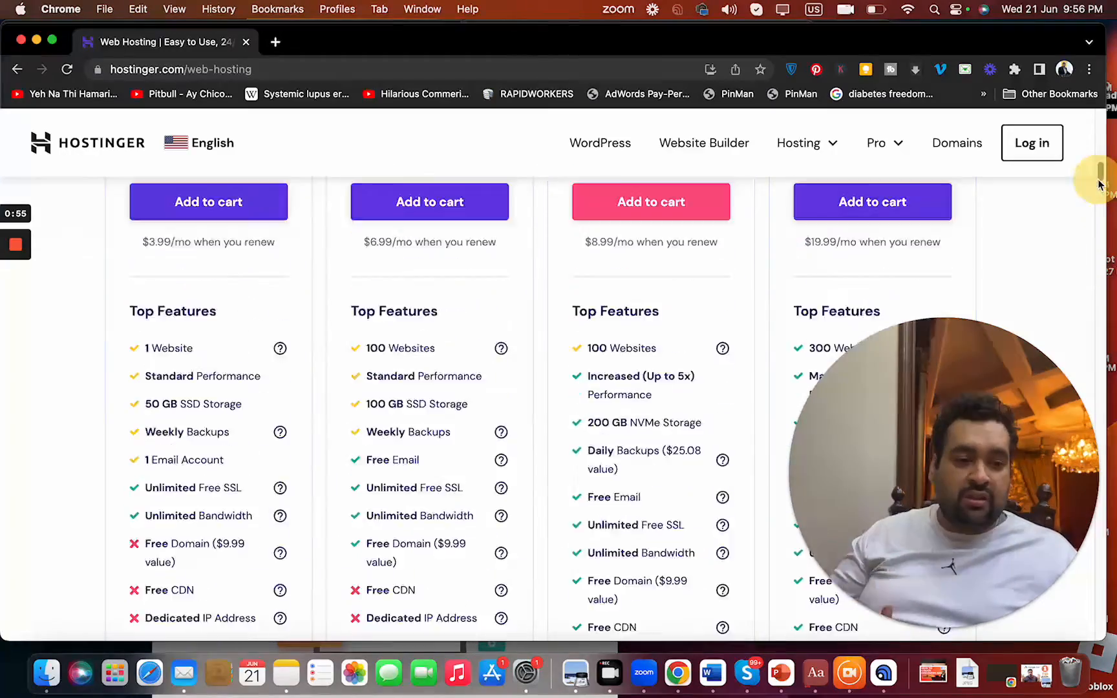
pyautogui.scroll(3)
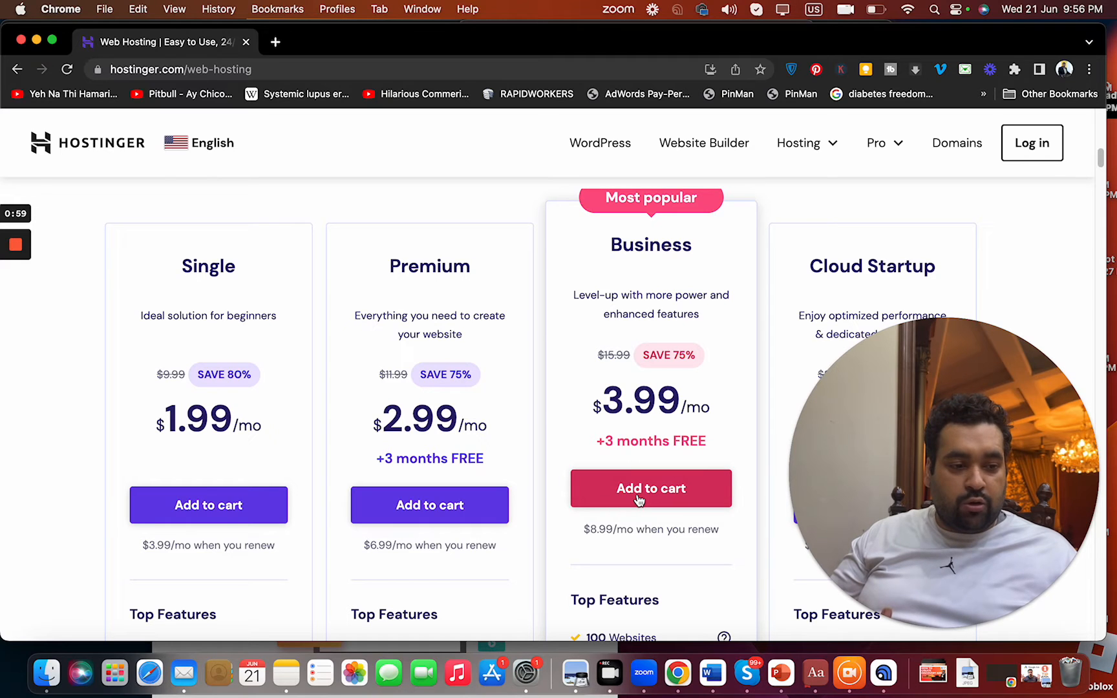
# Add the Business web hosting plan to the cart to reach checkout.
pyautogui.click(650, 488)
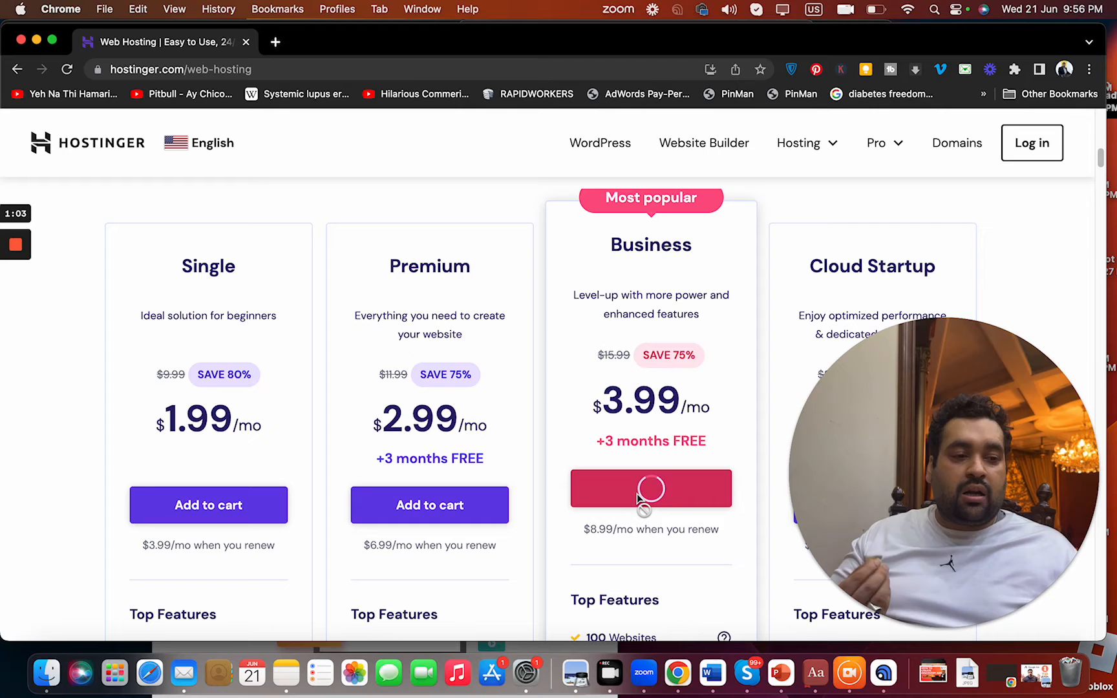
pyautogui.click(650, 488)
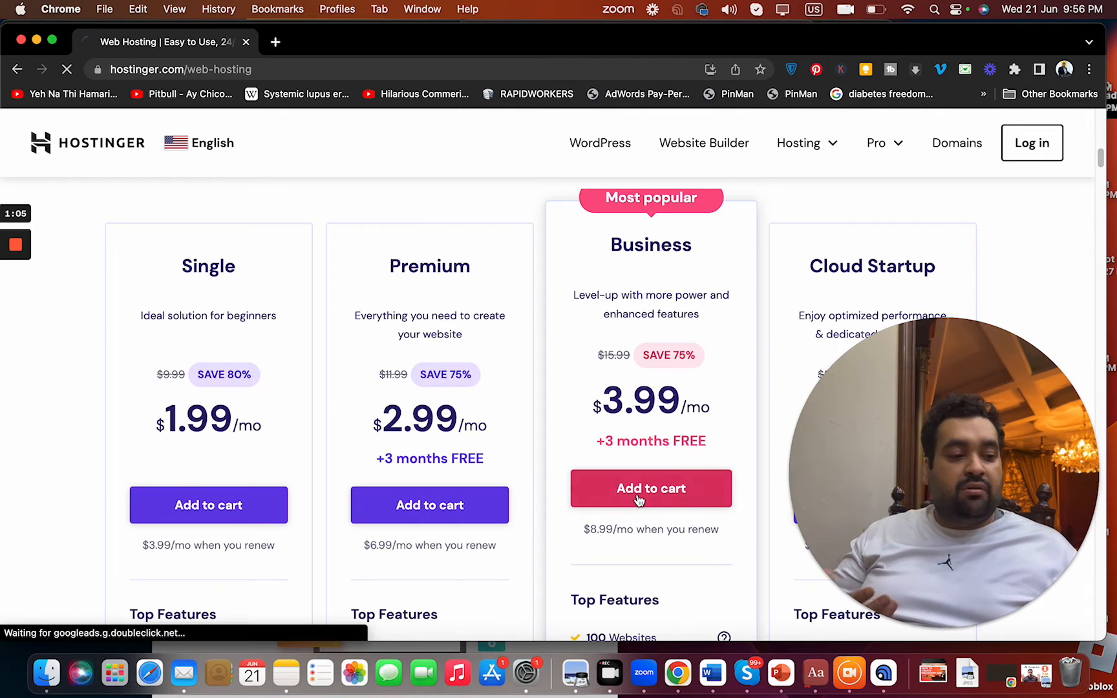
pyautogui.click(649, 488)
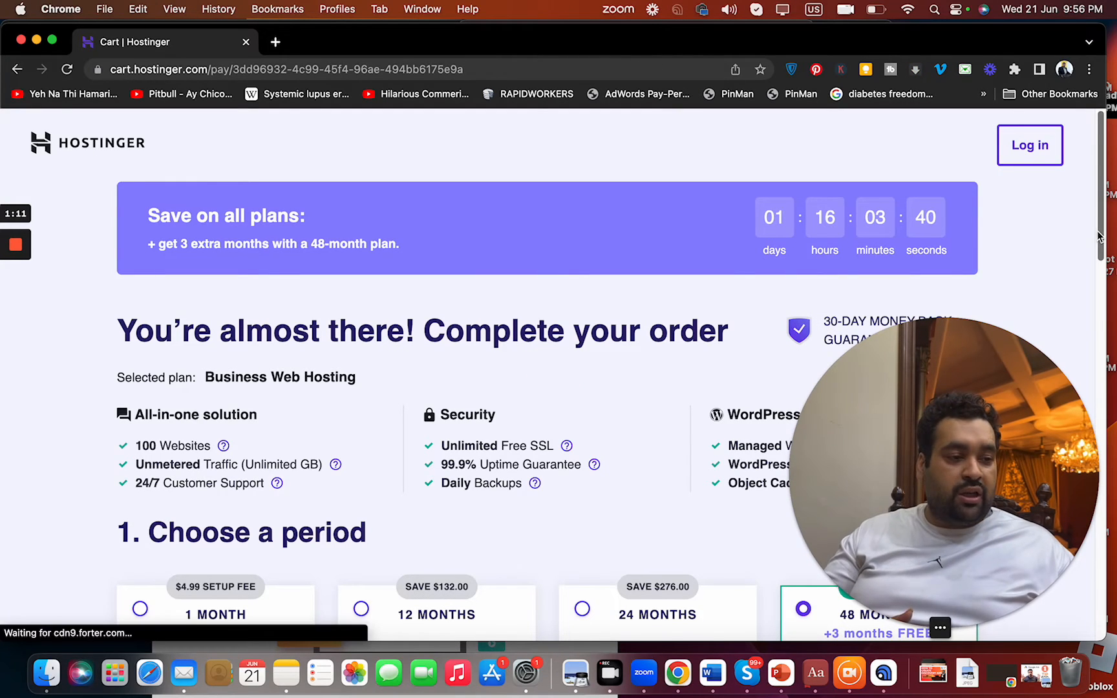
pyautogui.scroll(-3)
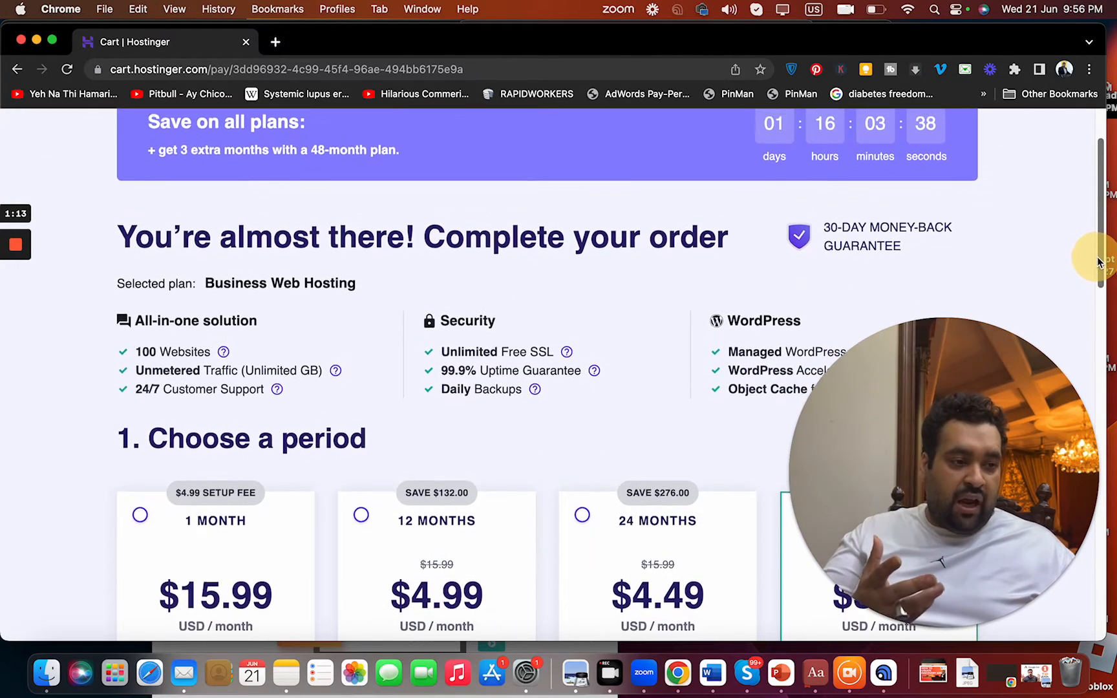
pyautogui.scroll(-3)
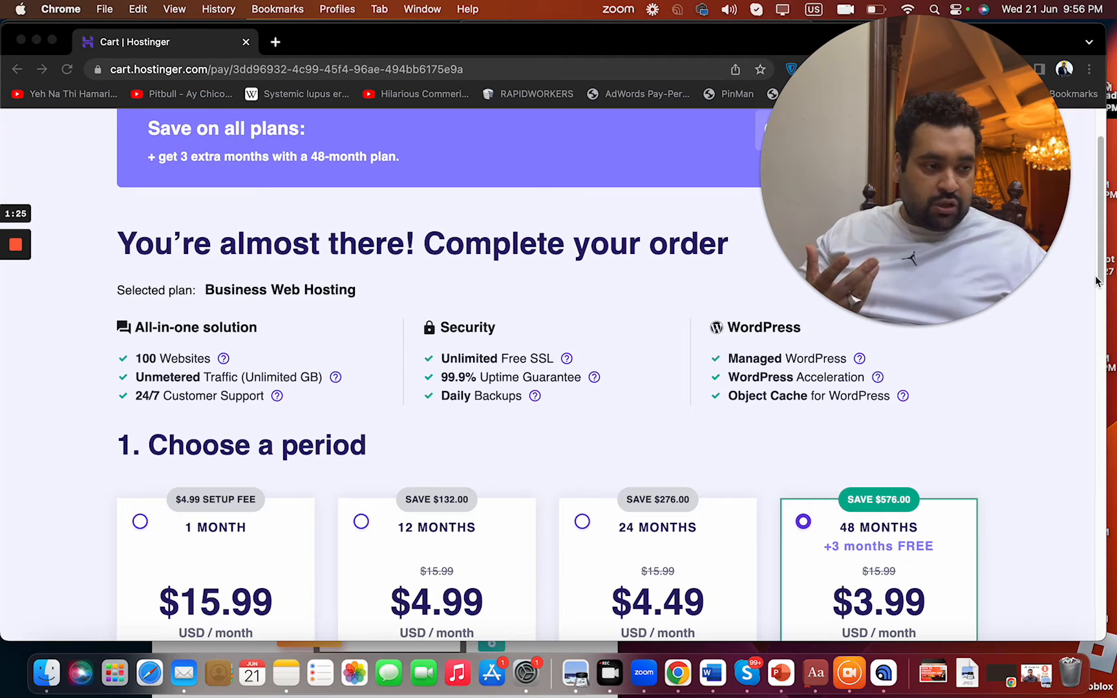
pyautogui.scroll(-3)
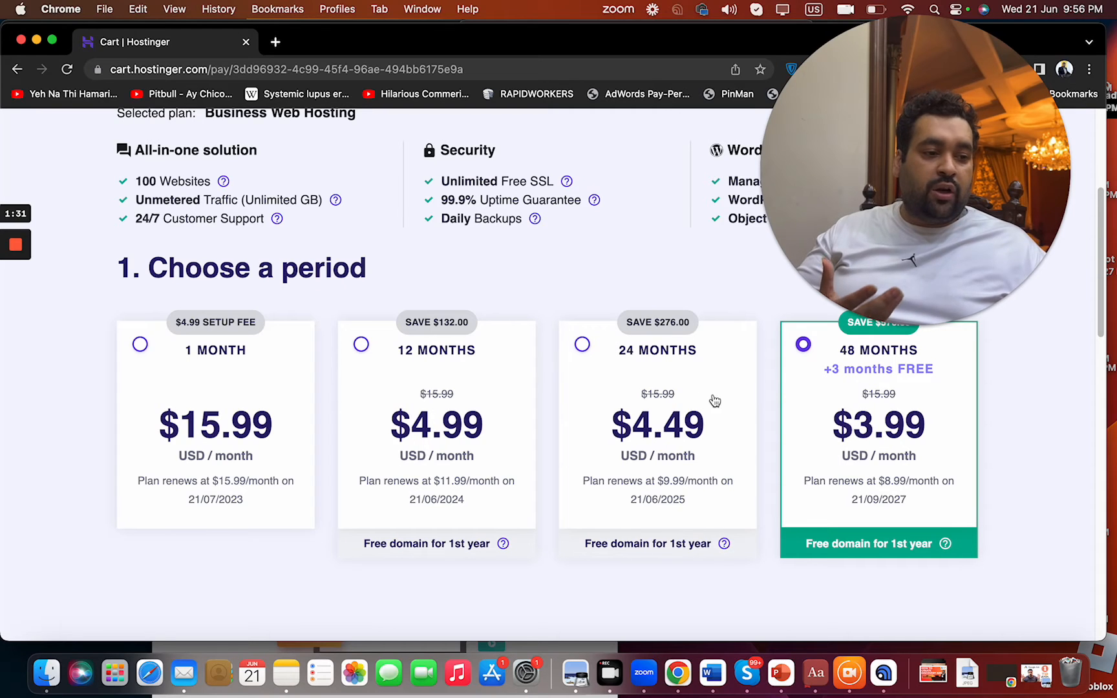
pyautogui.moveTo(894, 389)
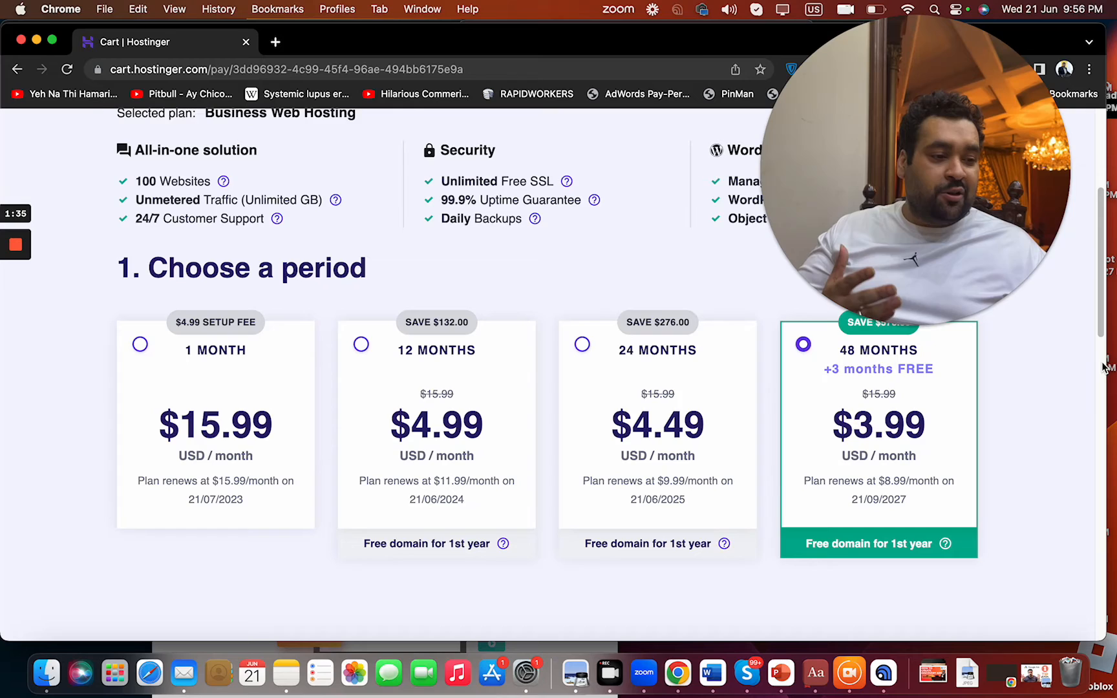
pyautogui.scroll(-3)
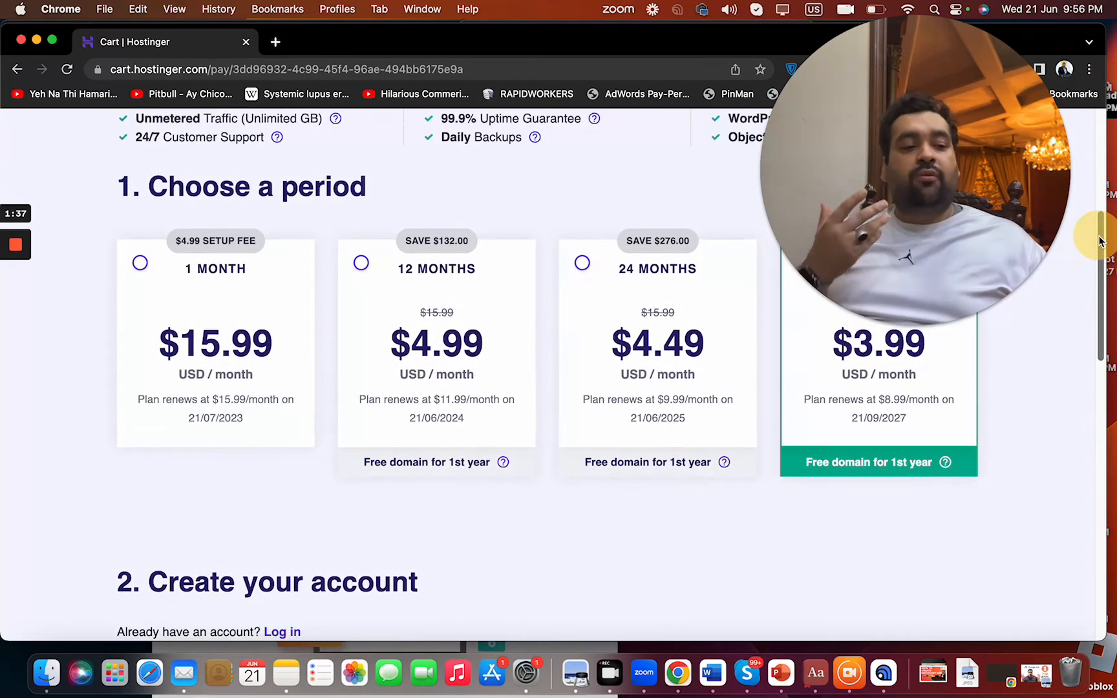
# Apply coupon ALIRAZAMARKETING under Select payment, cutting the total to $172.37 (78% off).
pyautogui.scroll(-3)
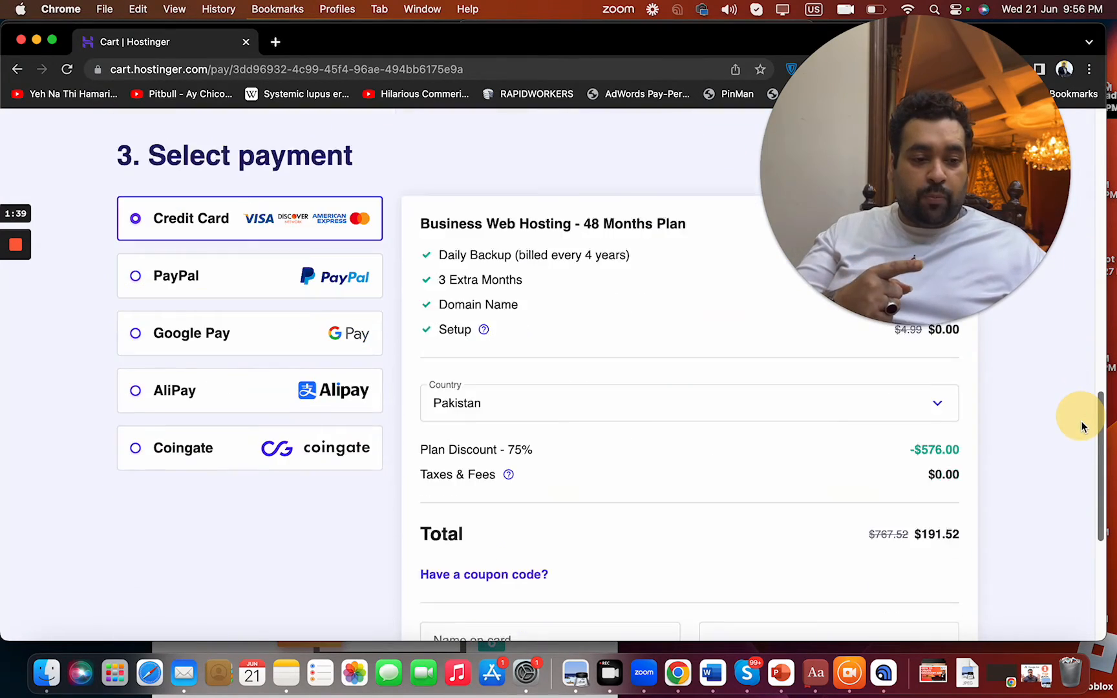
pyautogui.scroll(-3)
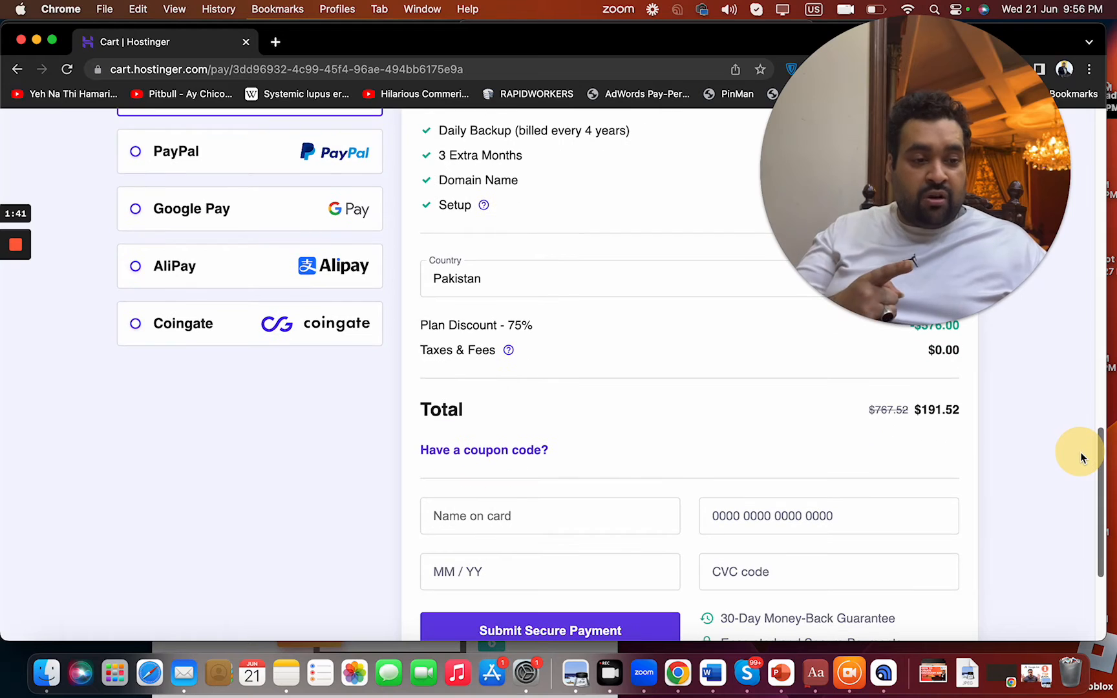
pyautogui.click(483, 450)
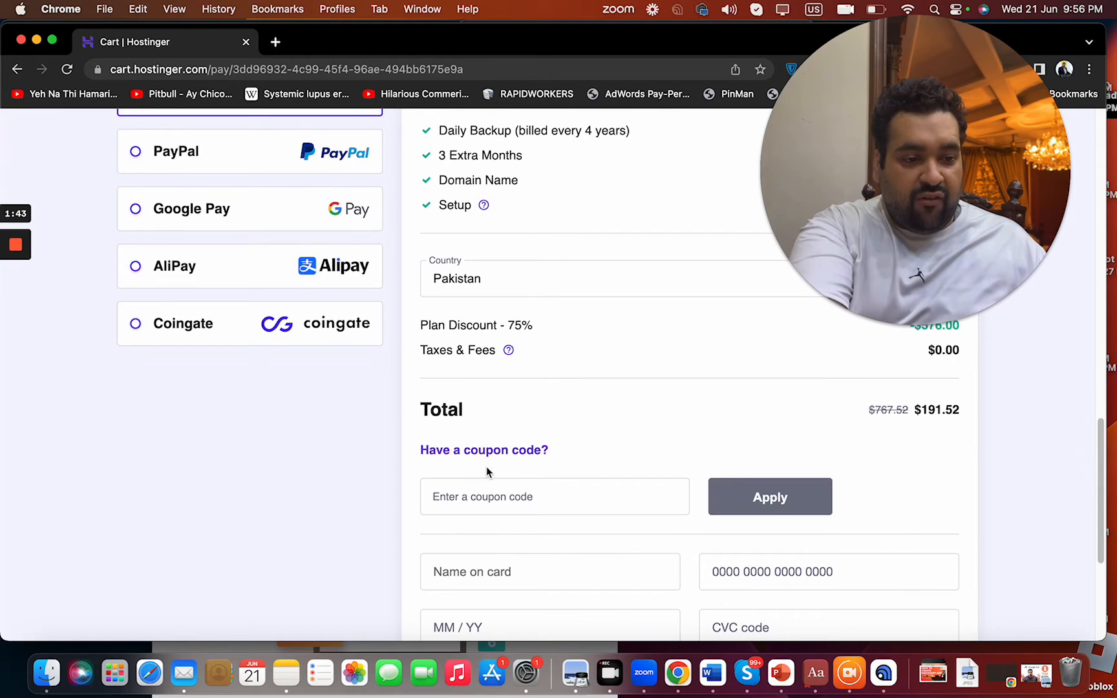
pyautogui.write('ALIRAZA')
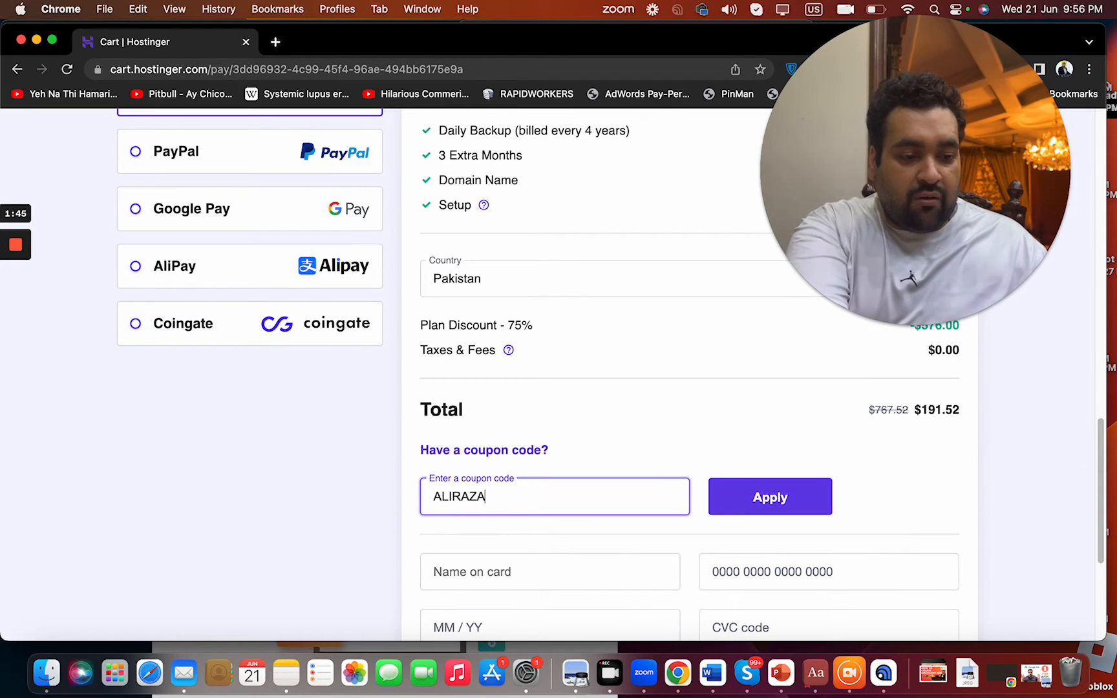
pyautogui.write('MARKETING')
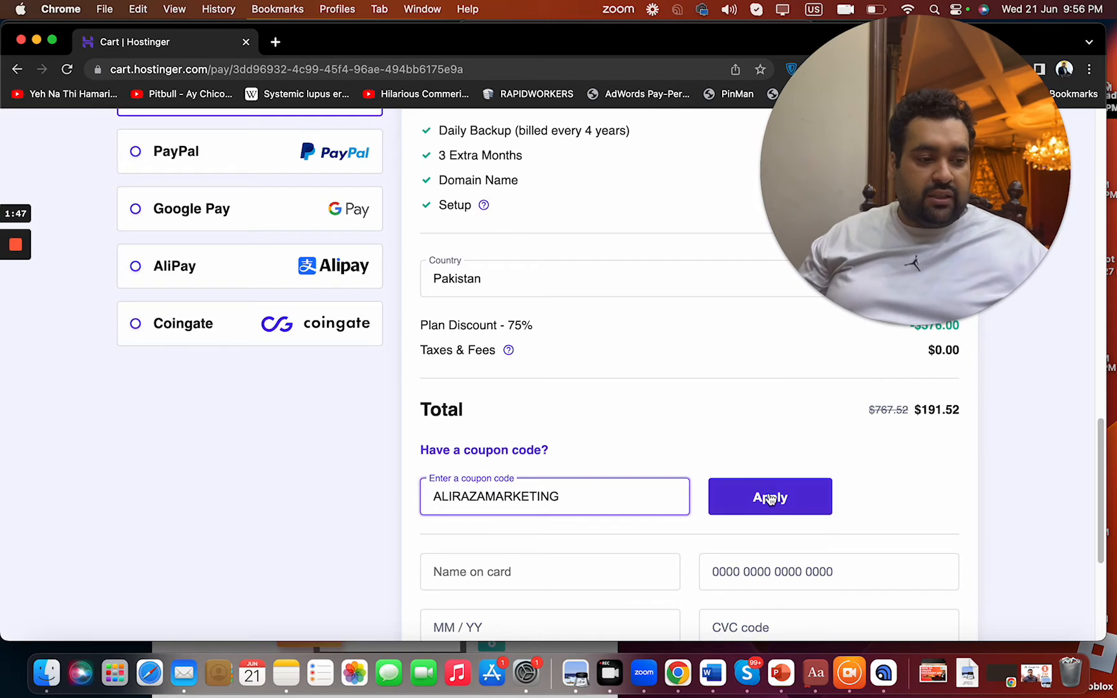
pyautogui.click(768, 496)
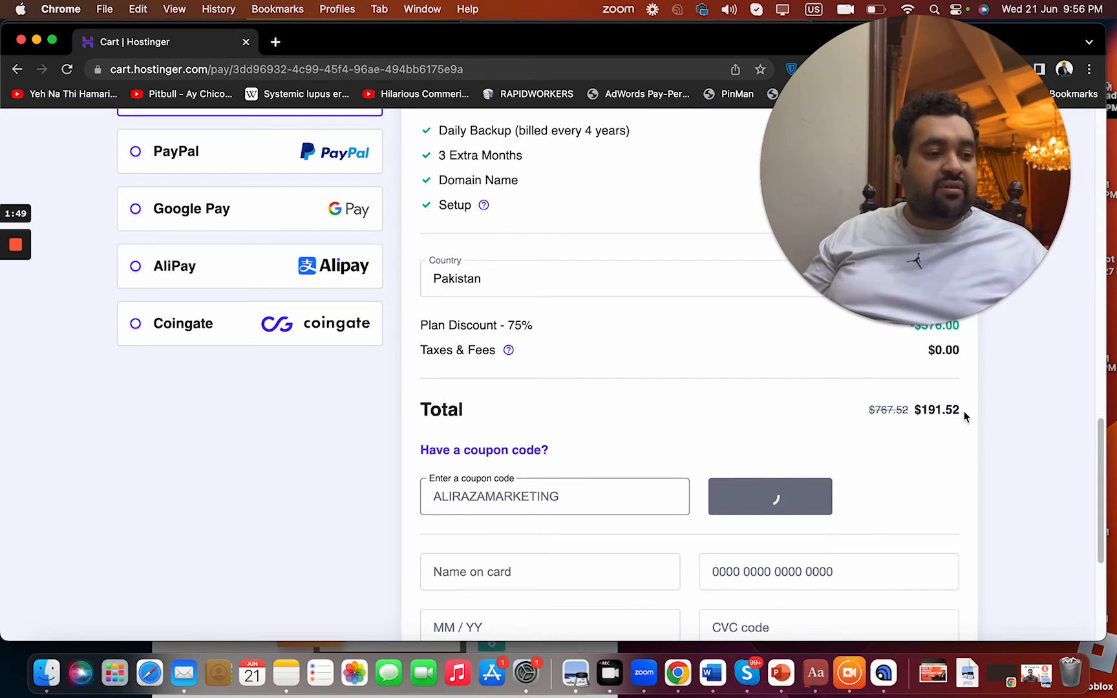
pyautogui.click(769, 497)
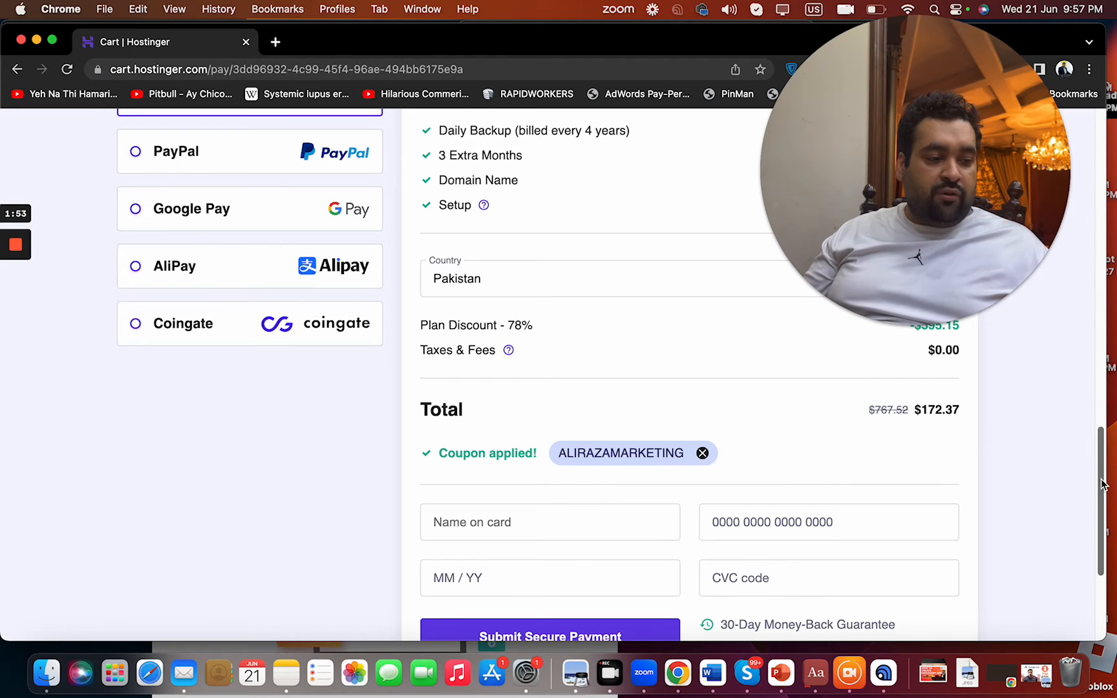
pyautogui.scroll(3)
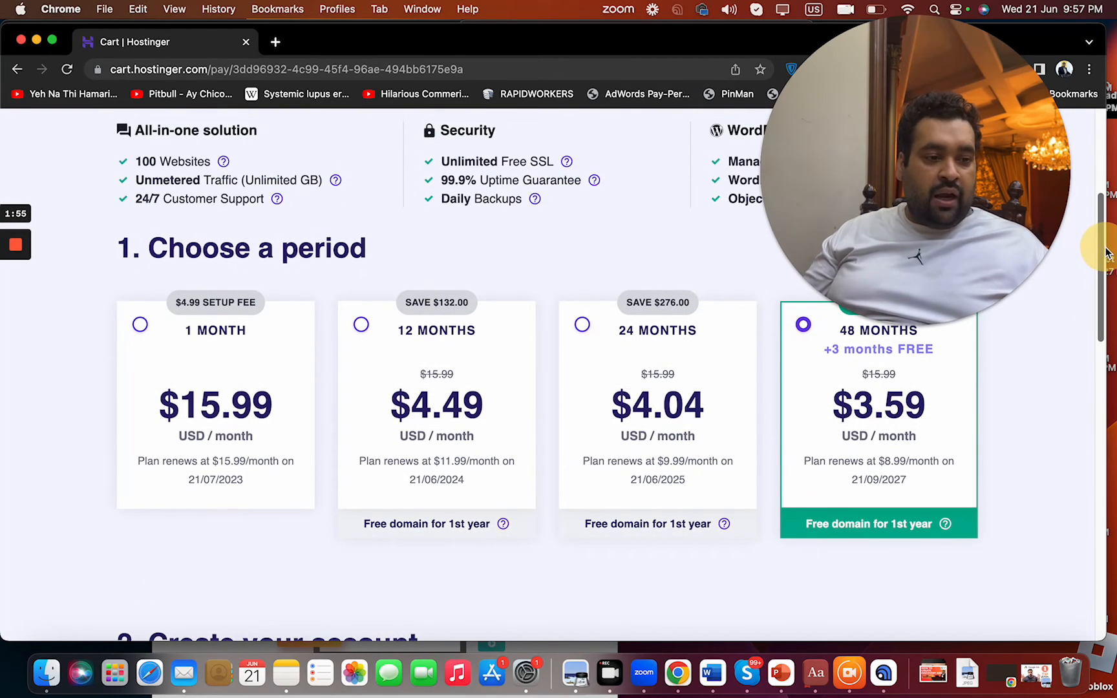
pyautogui.scroll(-3)
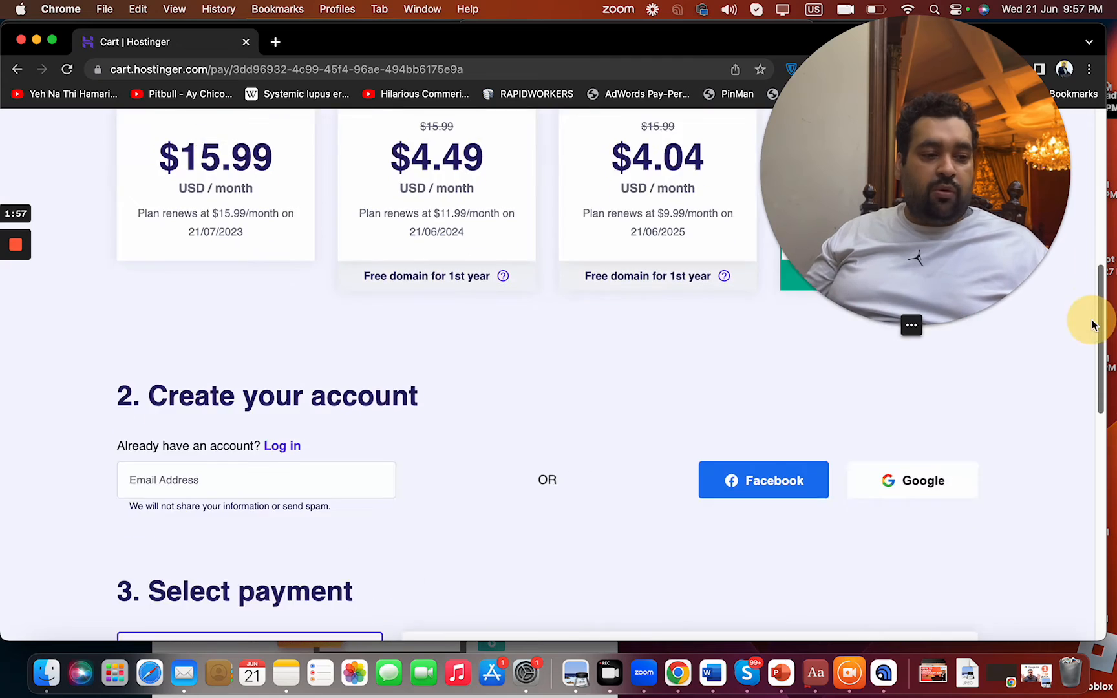
pyautogui.scroll(-3)
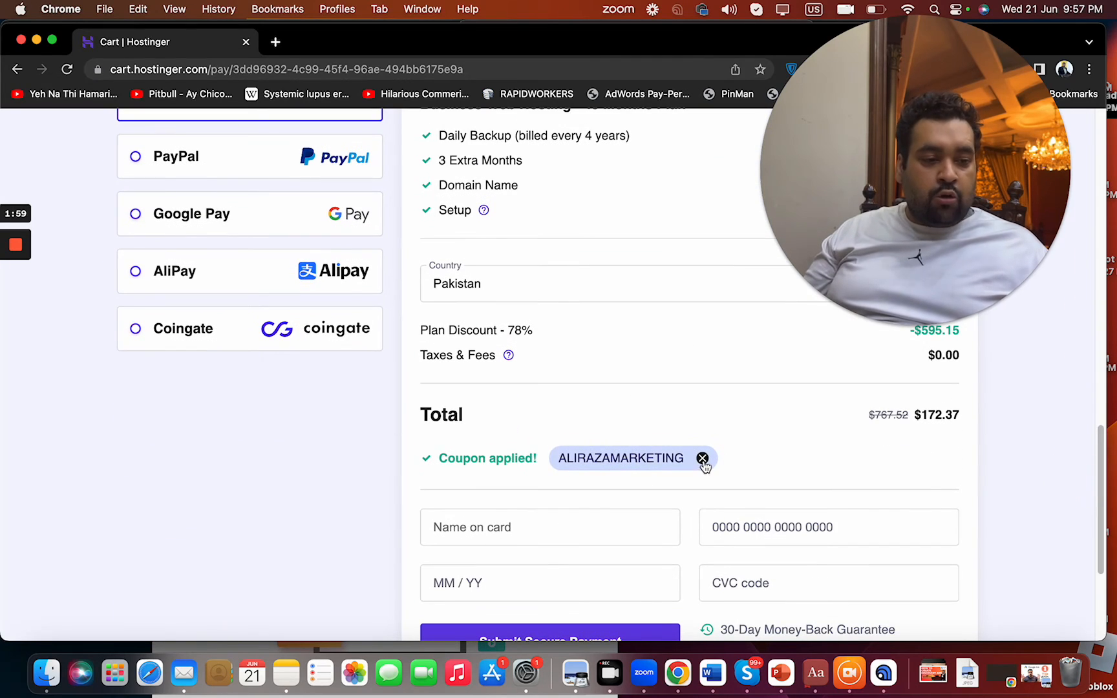
# Swap the ALIRAZAMARKETING coupon for HI10, keeping 78% off and a $172.37 total.
pyautogui.click(702, 459)
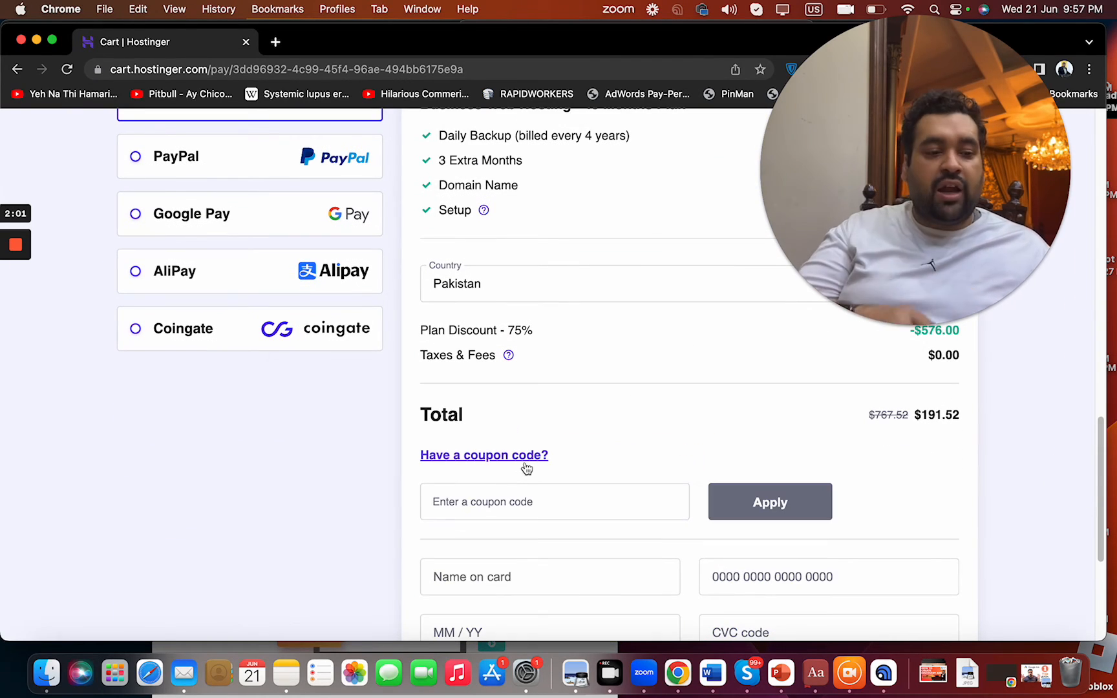
pyautogui.write('HI')
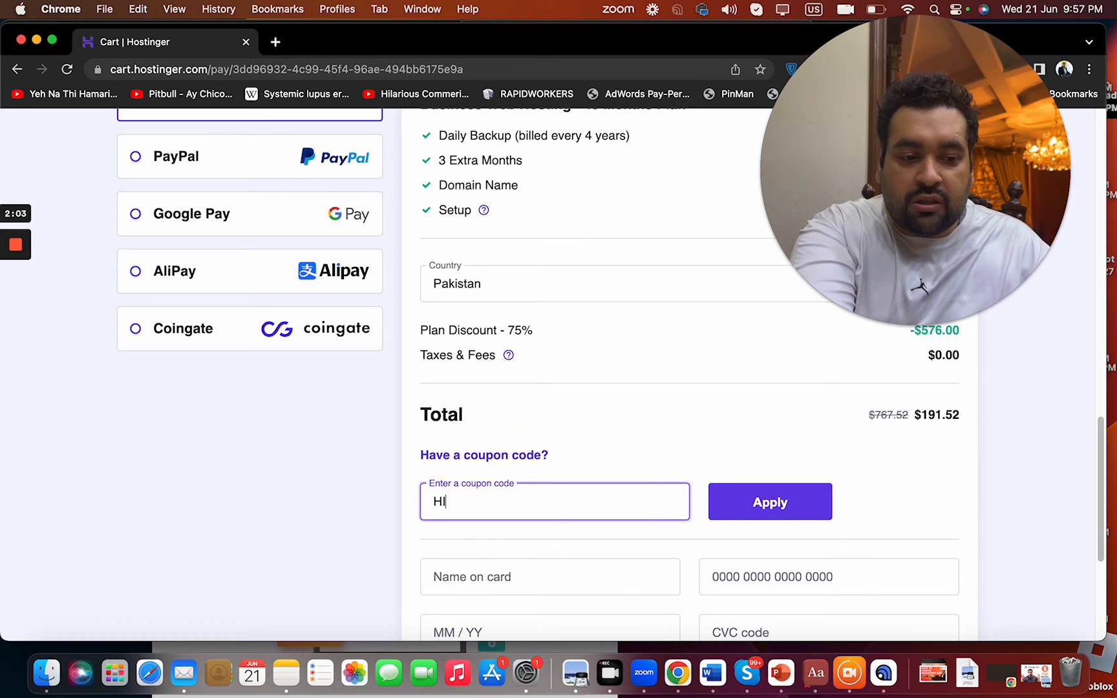
pyautogui.write('1')
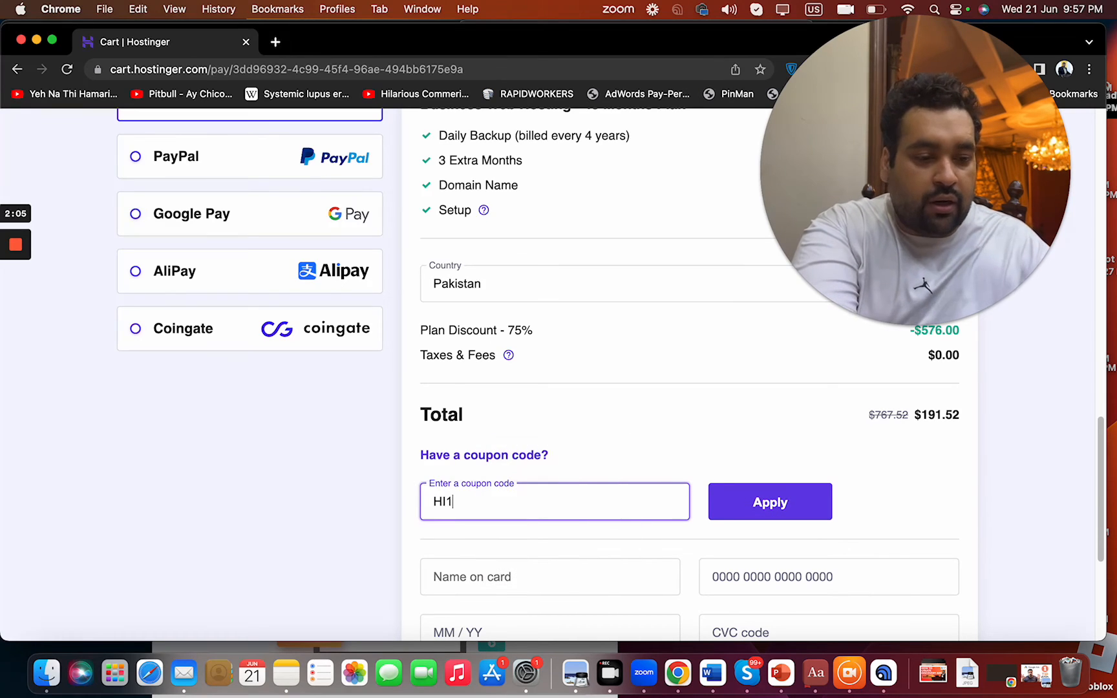
pyautogui.click(769, 501)
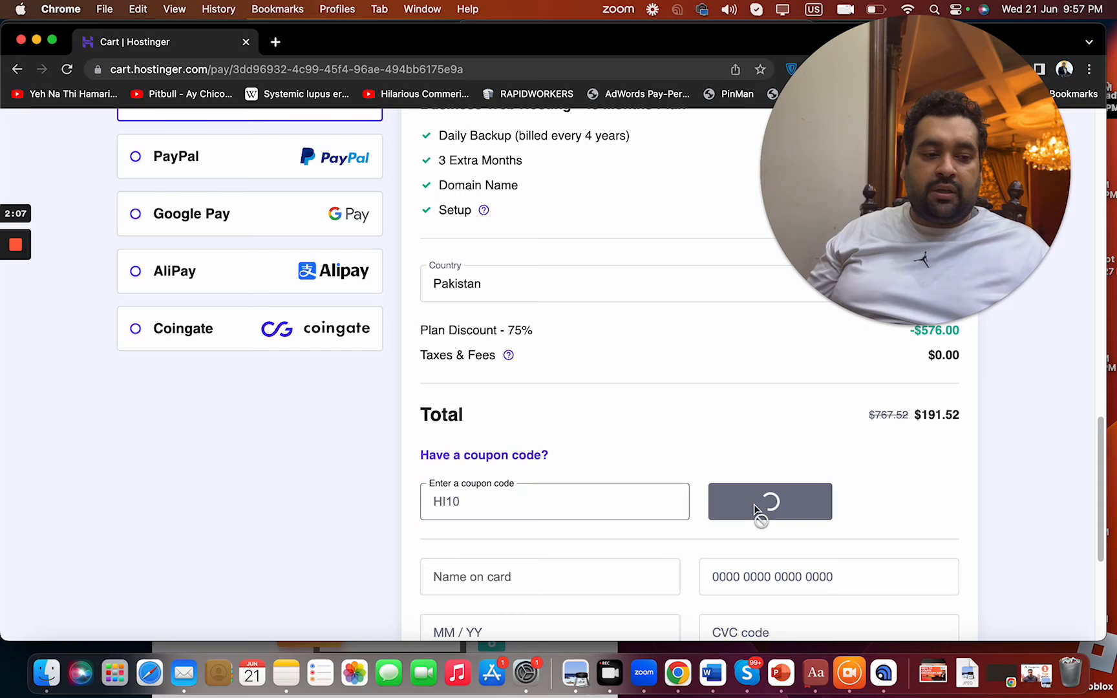
pyautogui.click(768, 501)
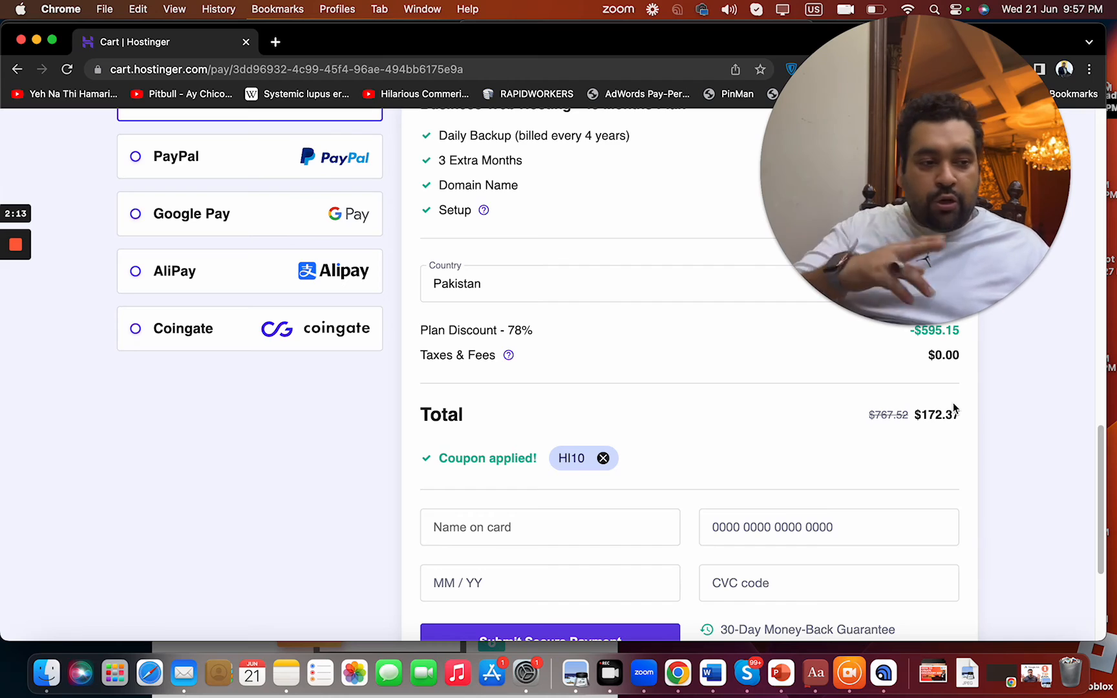
pyautogui.scroll(3)
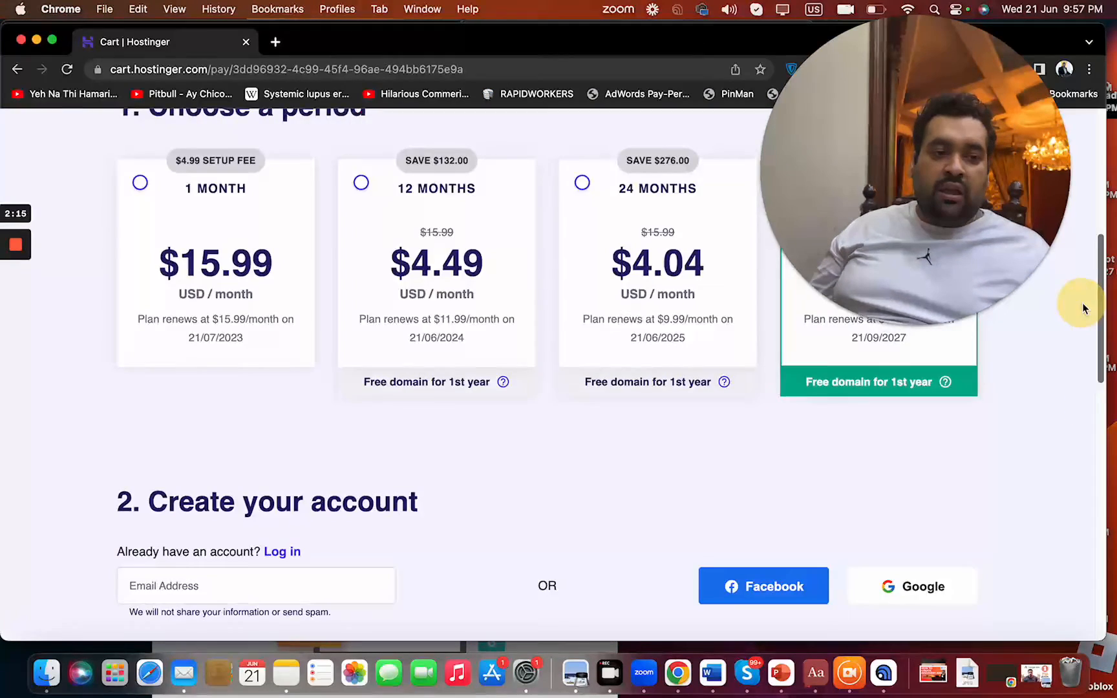